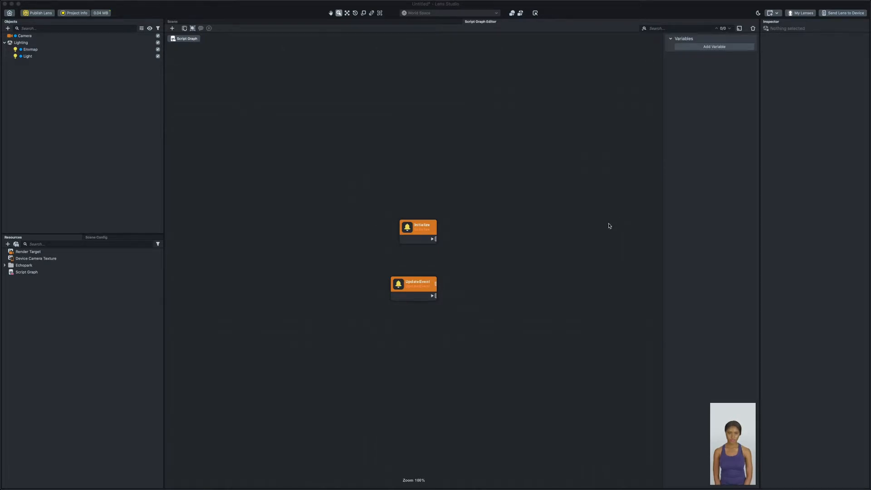
mouse_move(539, 315)
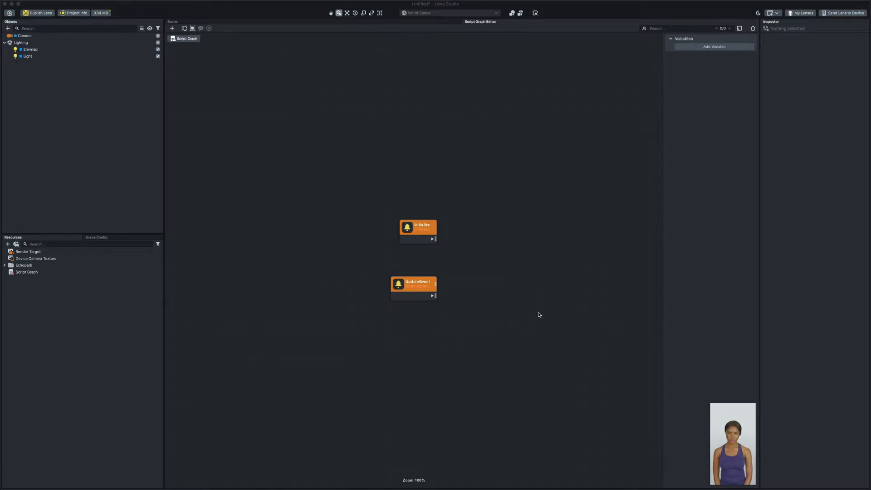
mouse_move(524, 304)
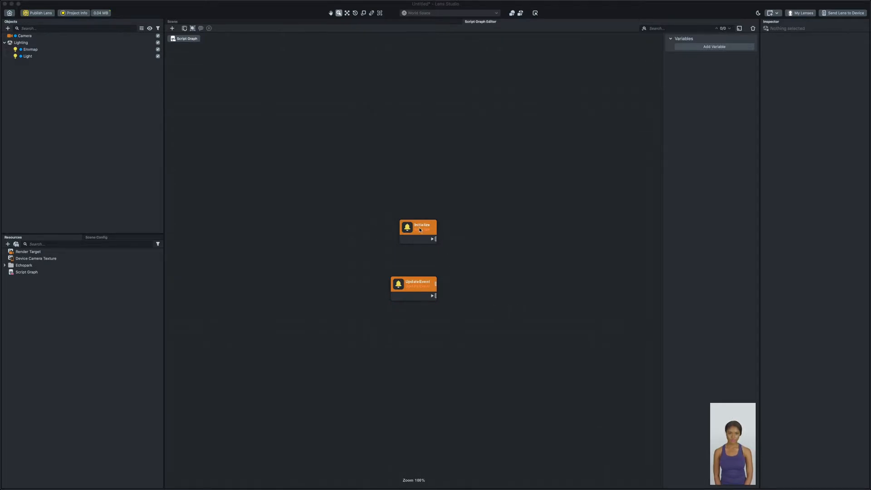
Inspect the UpdateEvent and Initialize event nodes already on the graph
click(414, 284)
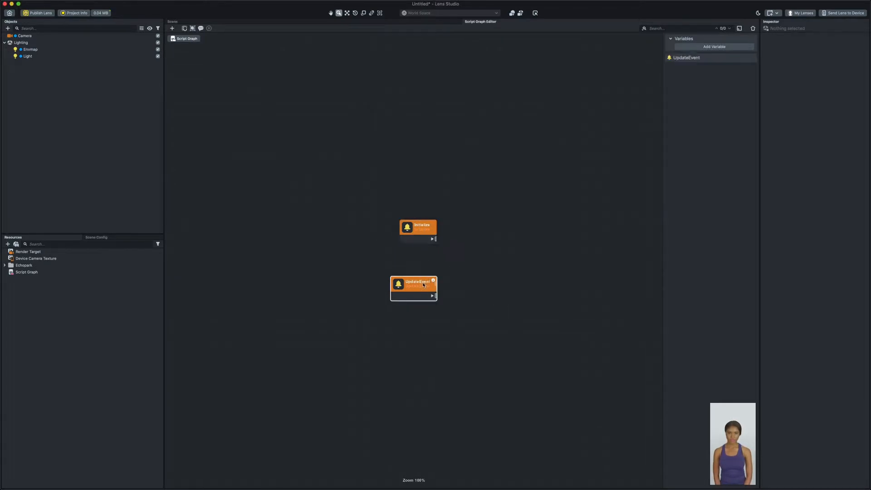
click(418, 231)
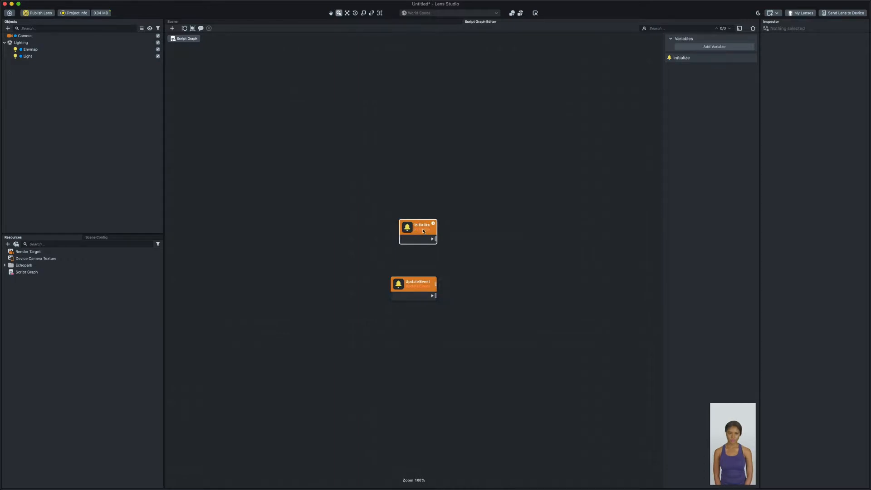
click(414, 284)
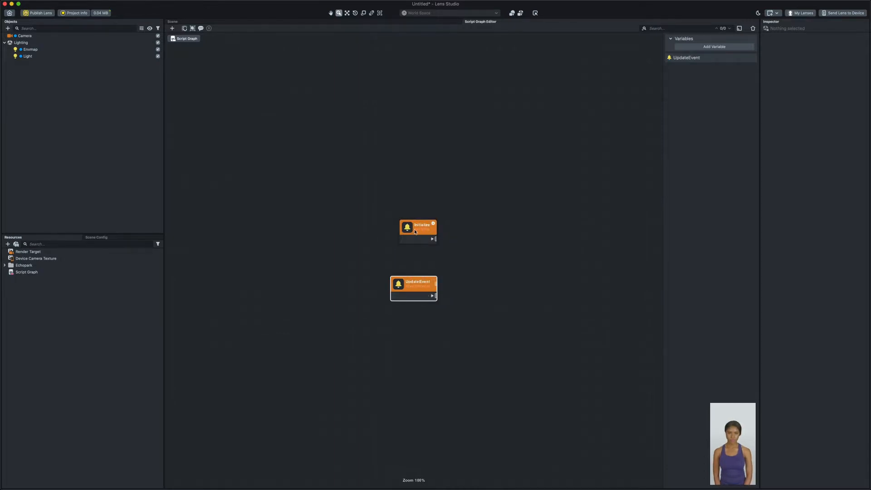
mouse_move(472, 270)
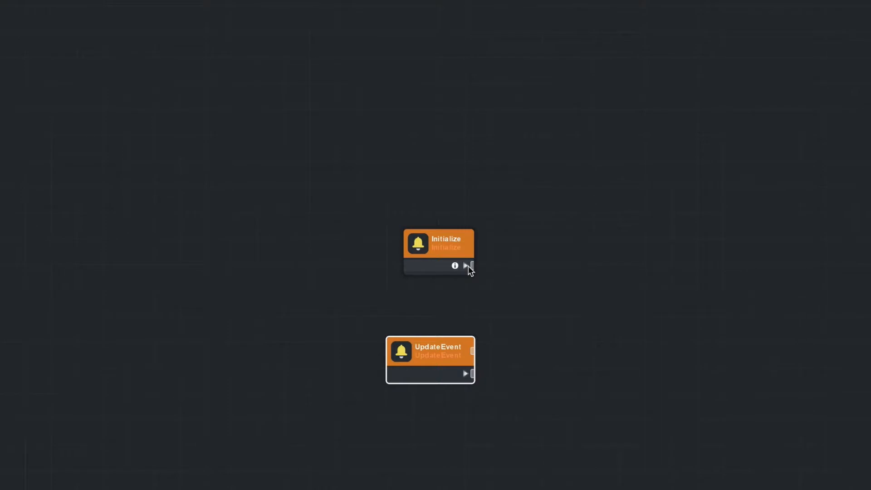
mouse_move(472, 290)
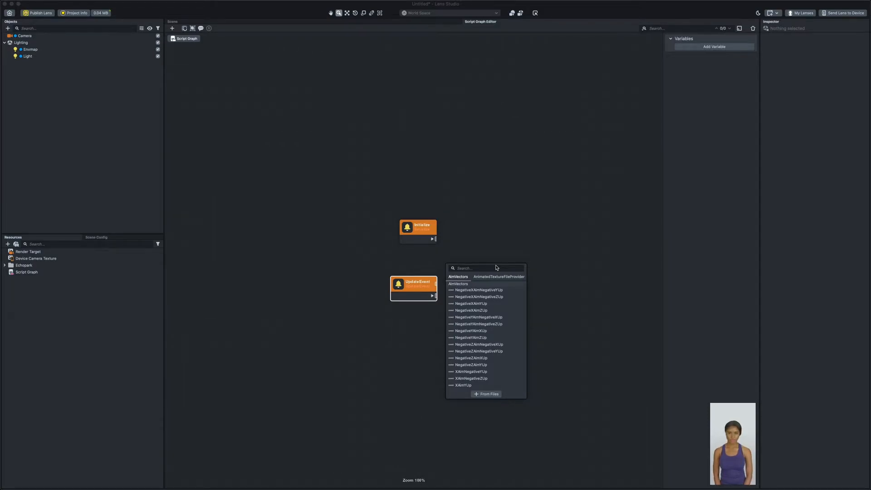
Add a MouthOpenedEvent node via the 'mout' search, then clear all nodes from the grid
text(mouthop)
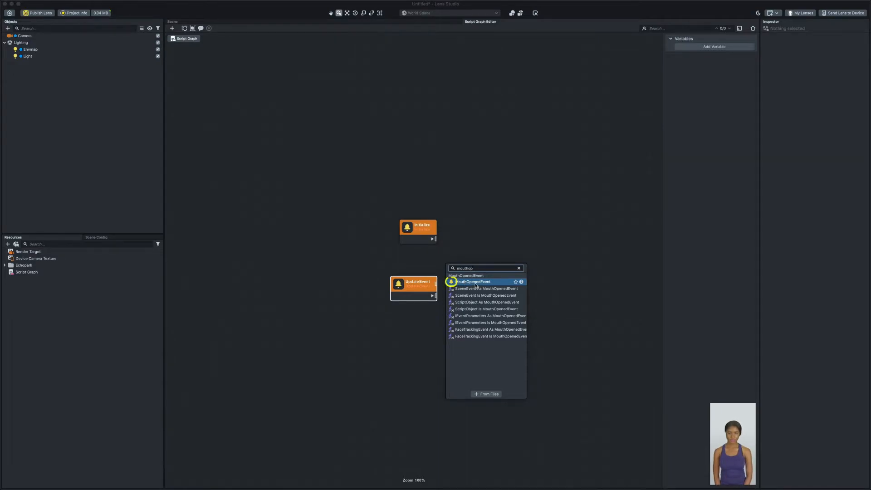
click(473, 282)
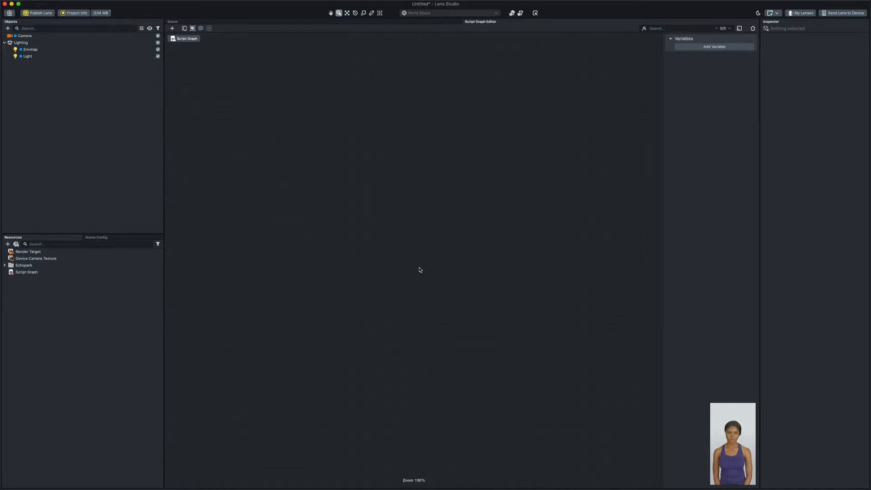
mouse_move(14, 60)
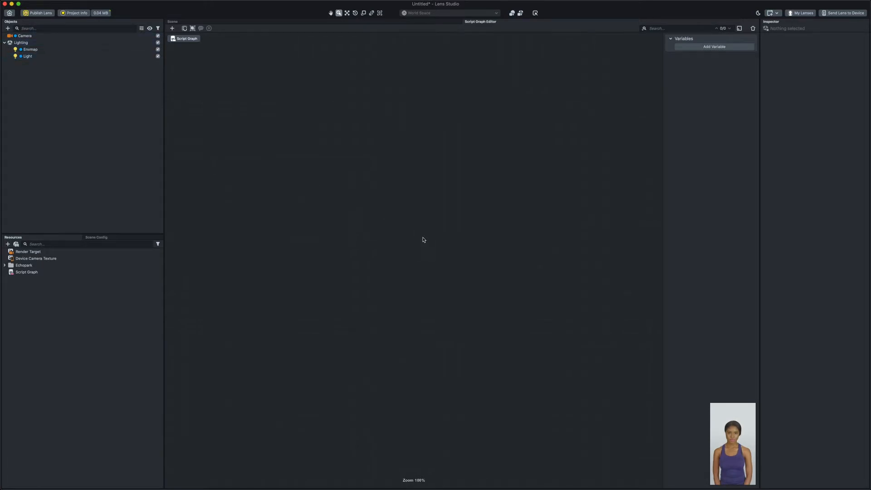
mouse_move(418, 246)
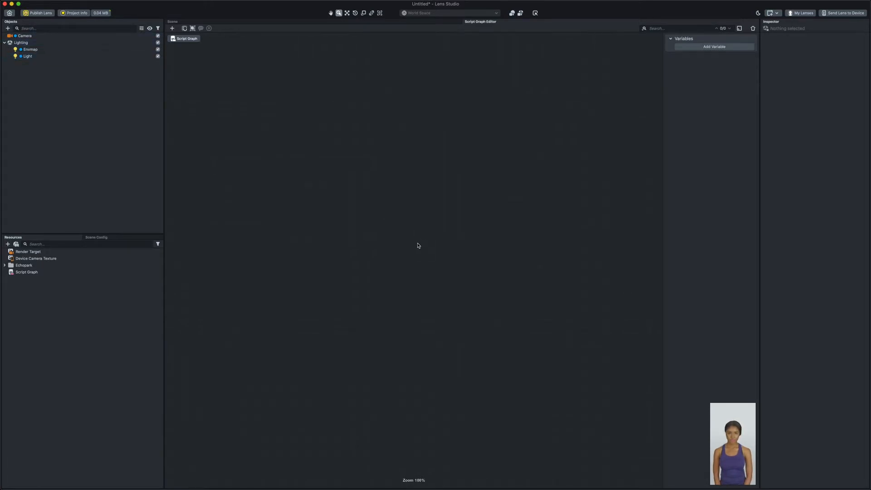
Add a SceneObject Input node from the node library onto the empty grid
right_click(417, 246)
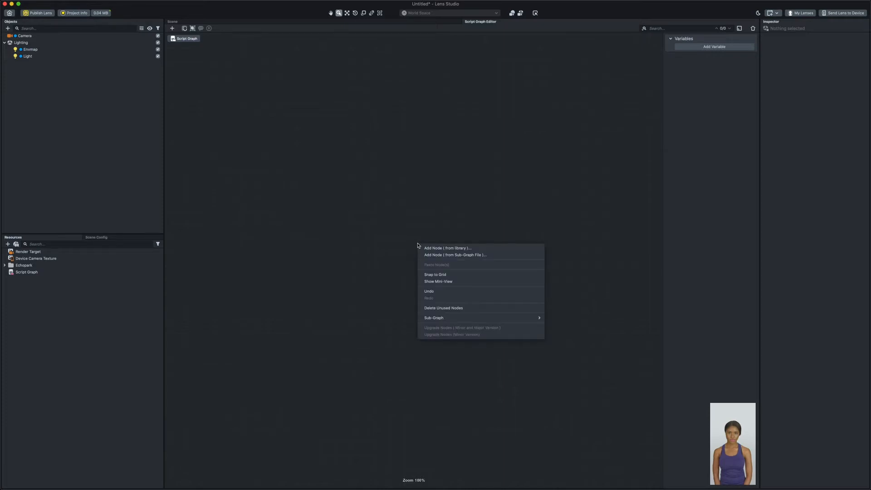
mouse_move(448, 248)
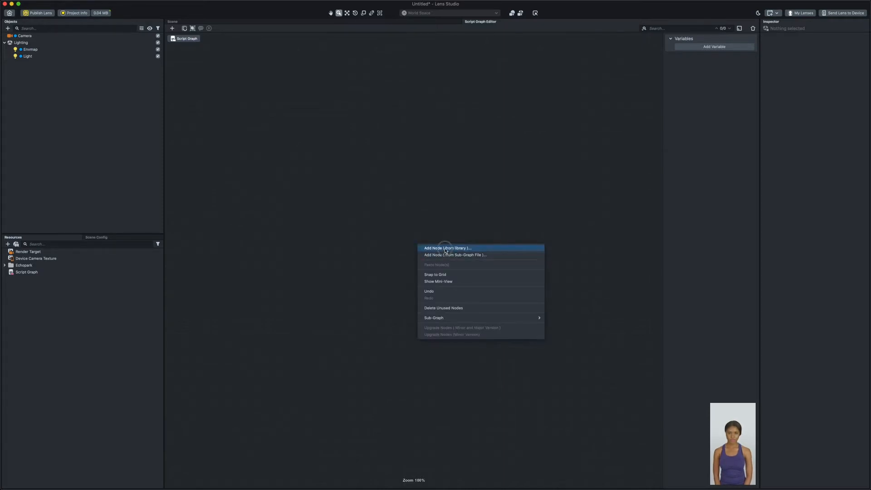
click(448, 248)
text(sceneobjec)
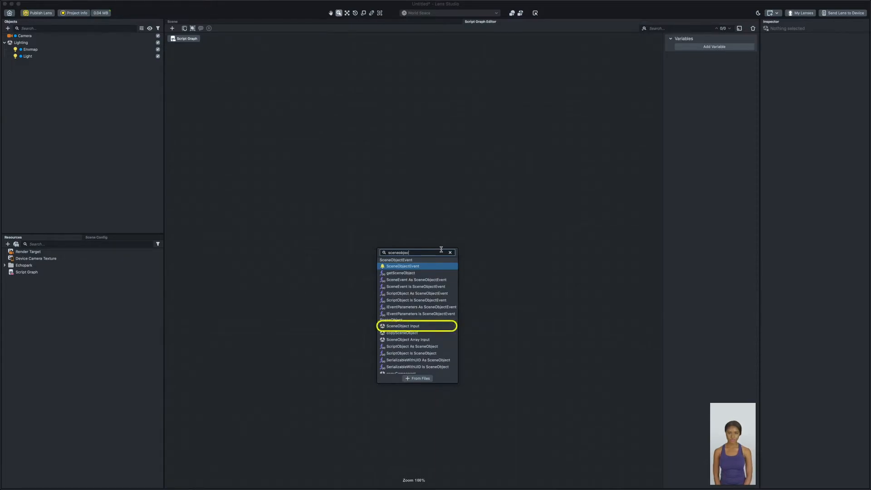
click(400, 326)
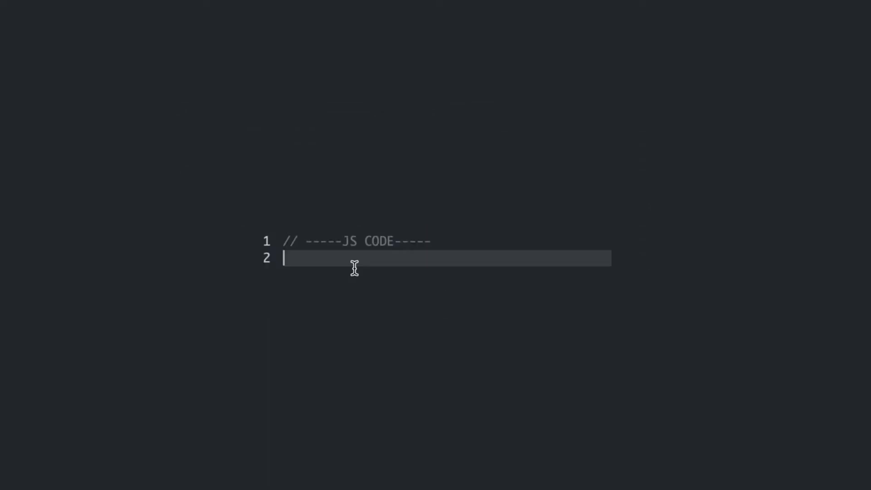
text(// @input)
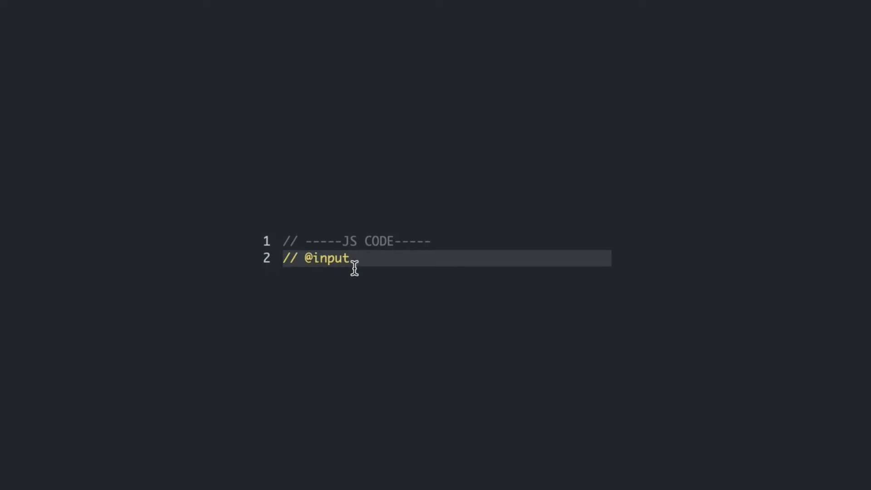
text(SceneObject)
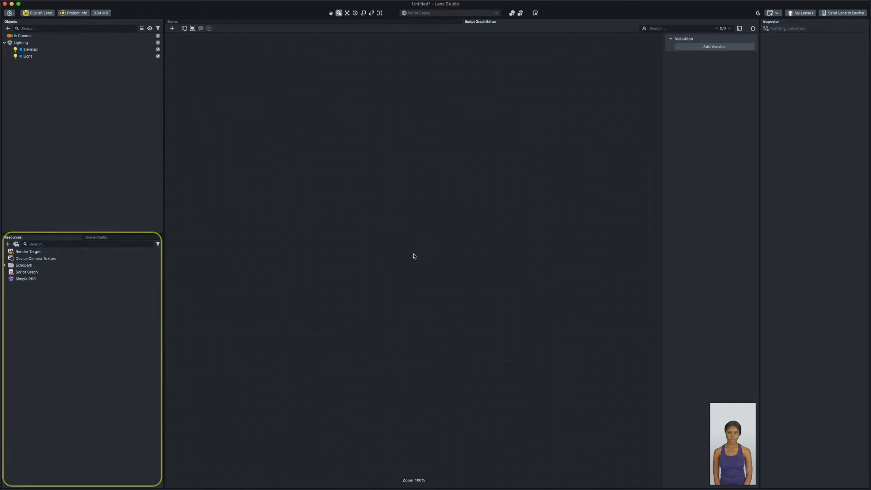
mouse_move(17, 294)
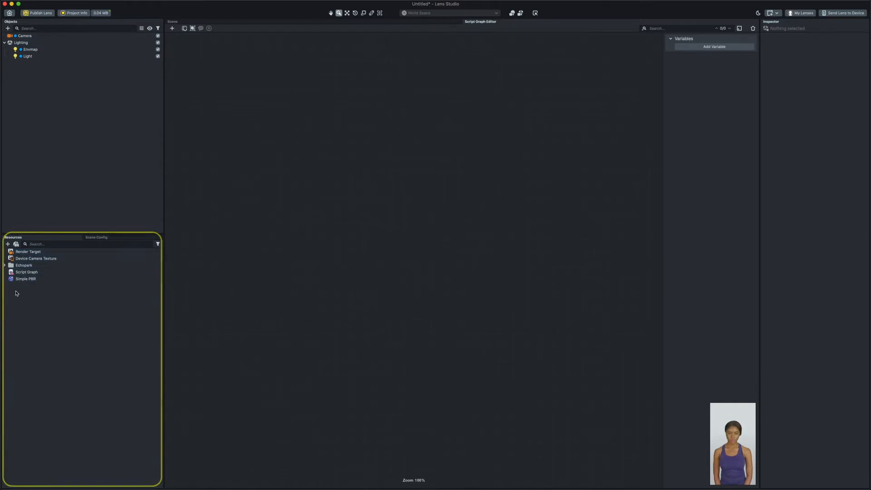
Select the Simple PBR material in Resources to reference it on the graph
click(26, 278)
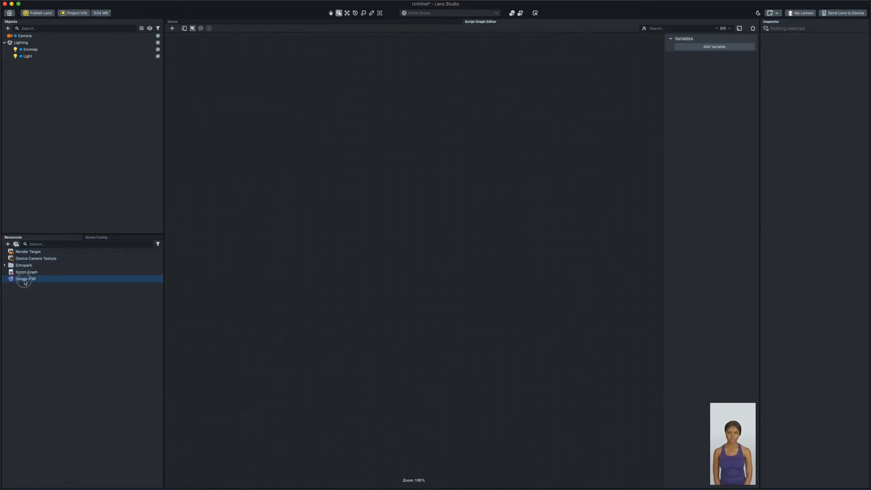
mouse_move(439, 251)
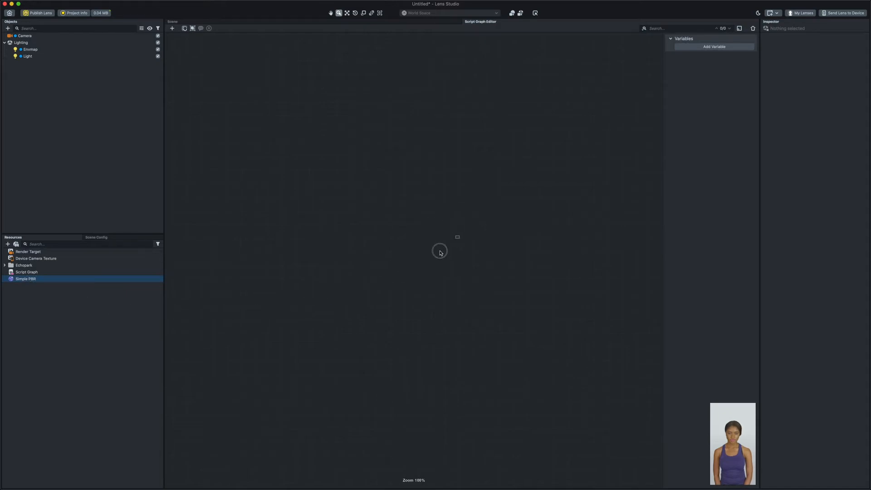
mouse_move(417, 249)
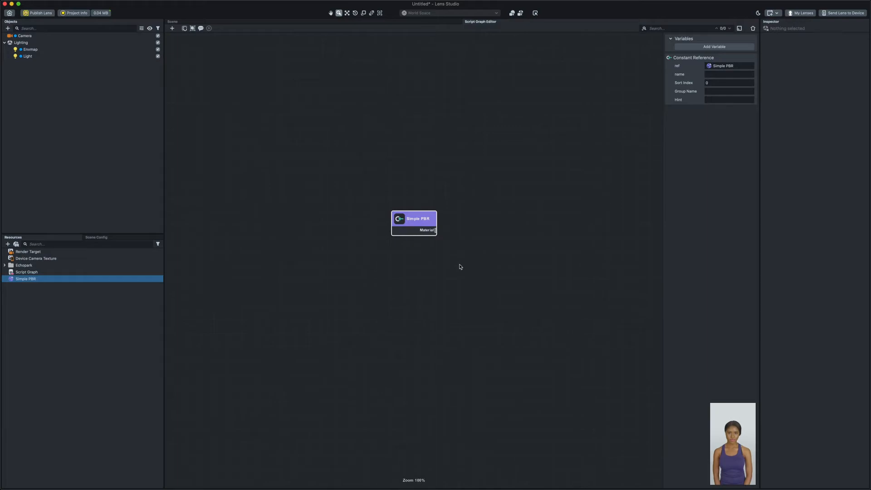
mouse_move(422, 225)
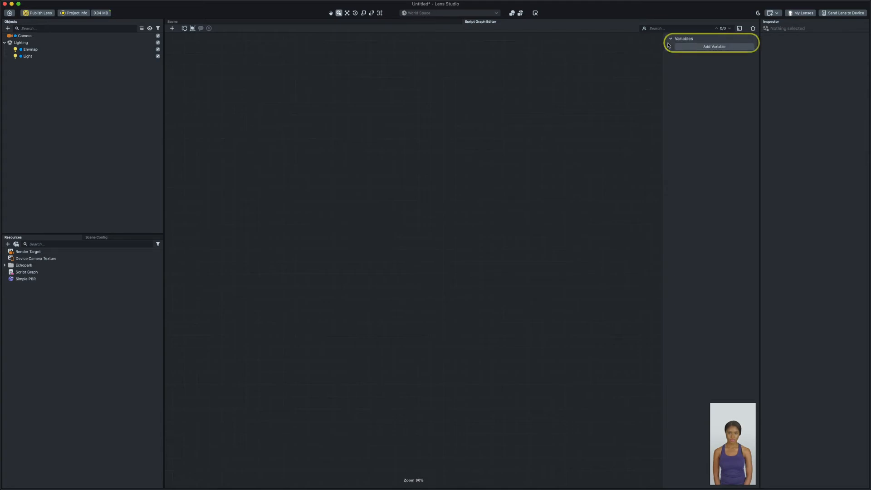
mouse_move(667, 64)
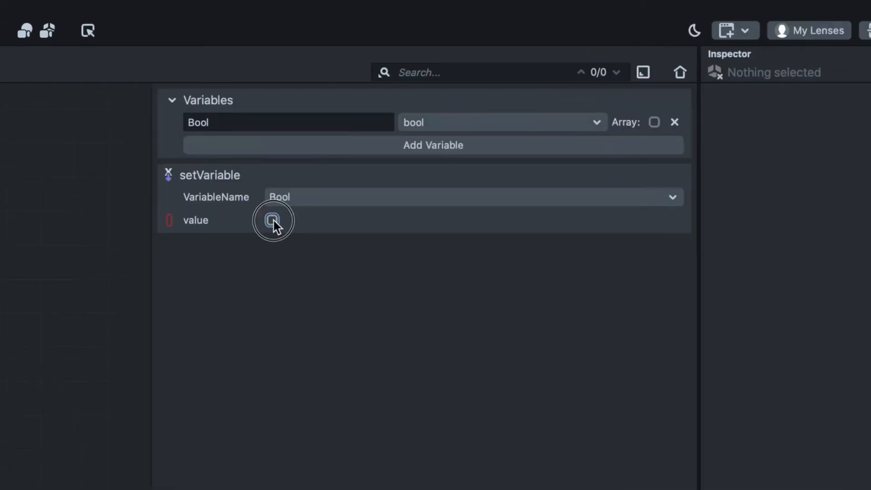
click(272, 220)
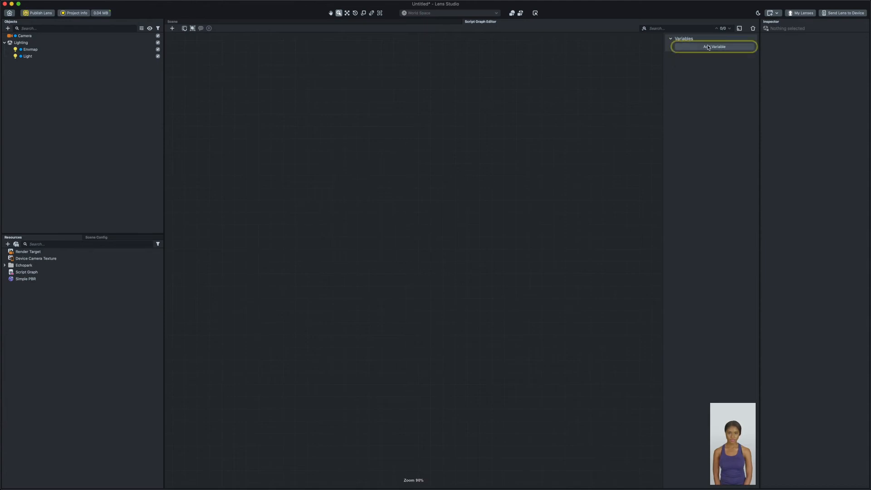
Create graph variable var0 and set its type to Number
click(715, 47)
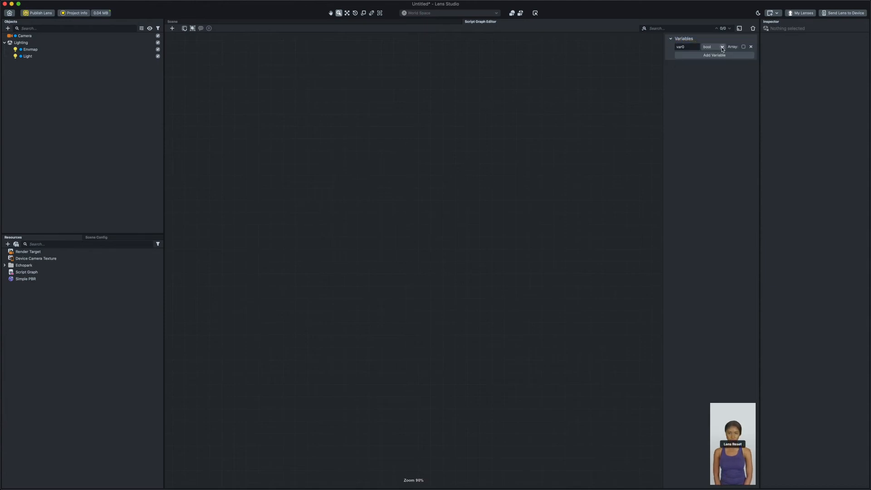
click(713, 46)
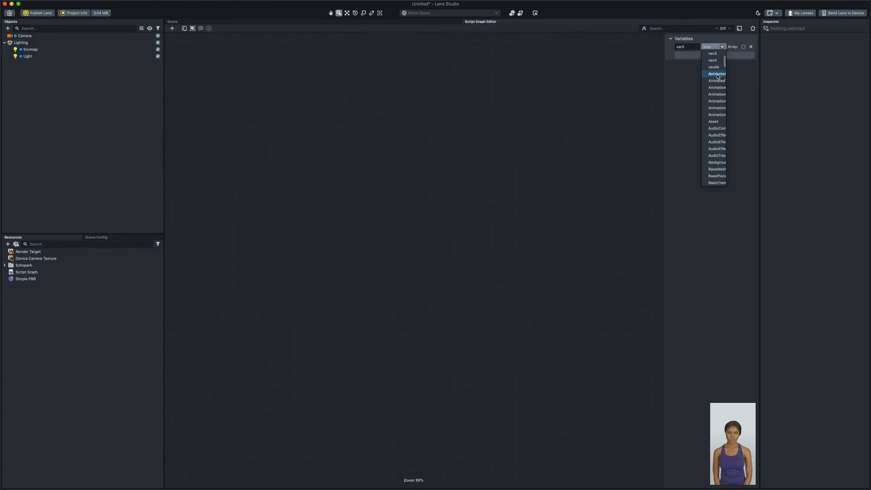
click(714, 54)
text(getvar)
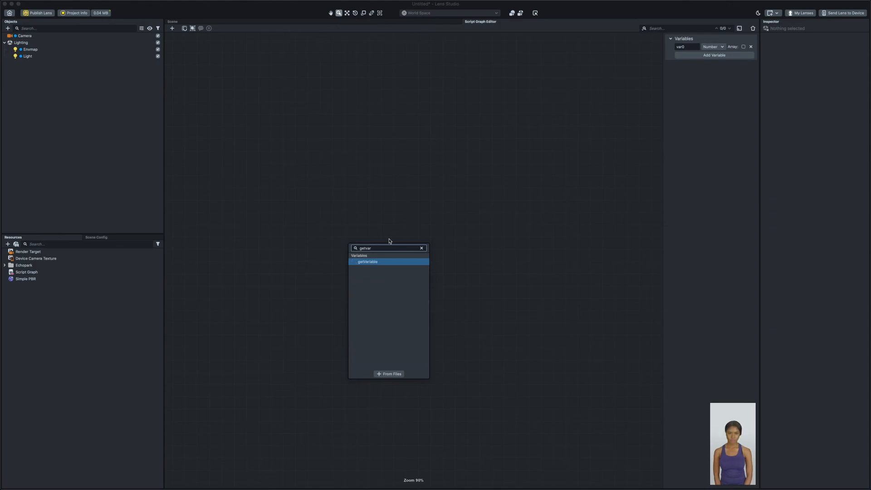
Add Get var0 and Set var0 nodes, the set node placed below the get node
click(368, 261)
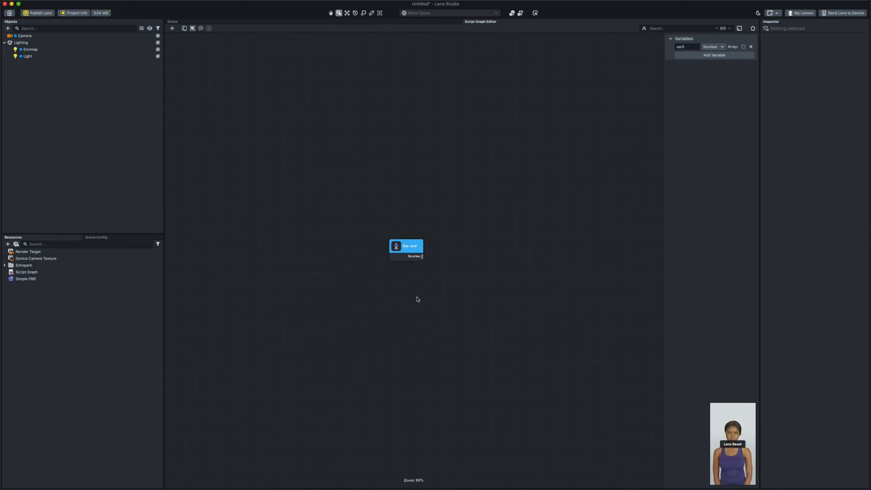
right_click(418, 299)
text(setvaria)
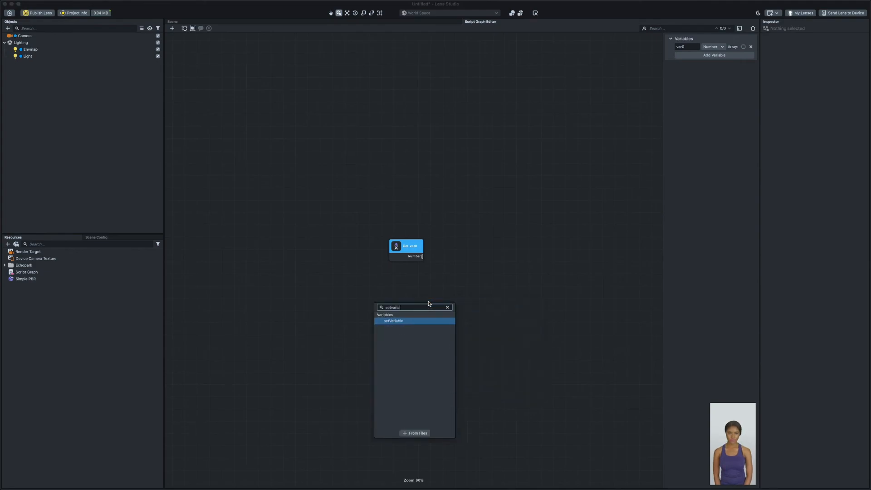
click(393, 320)
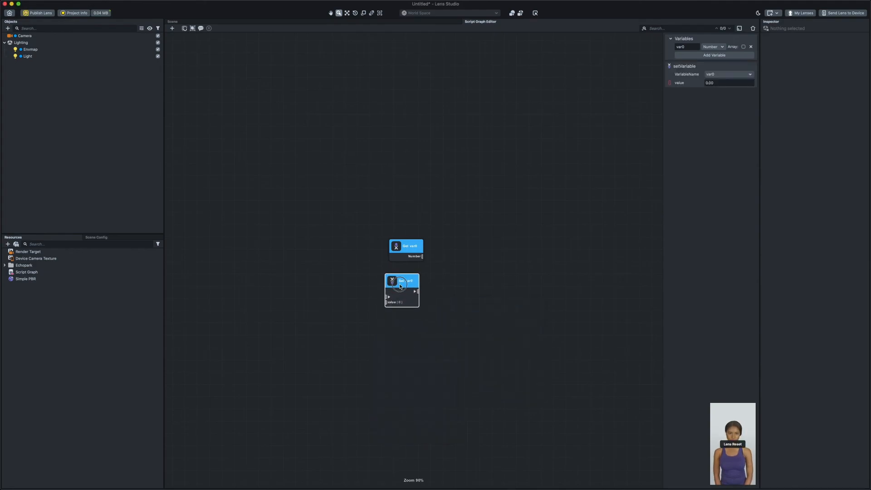
click(464, 328)
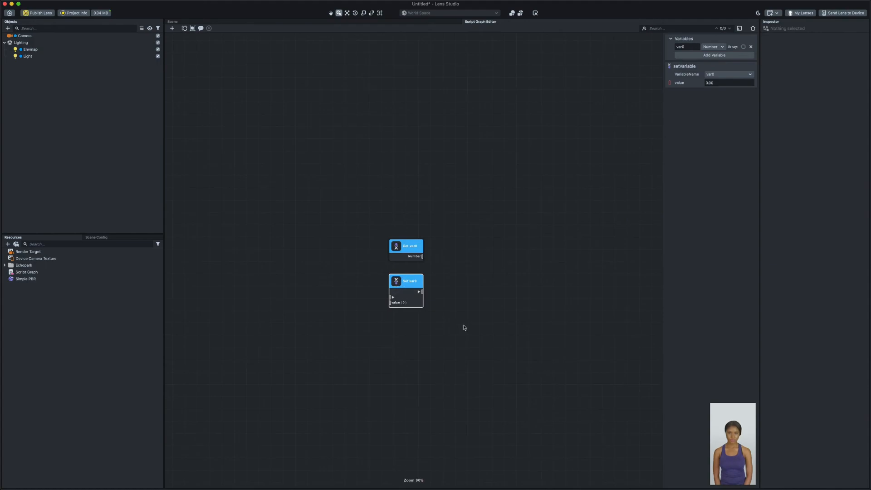